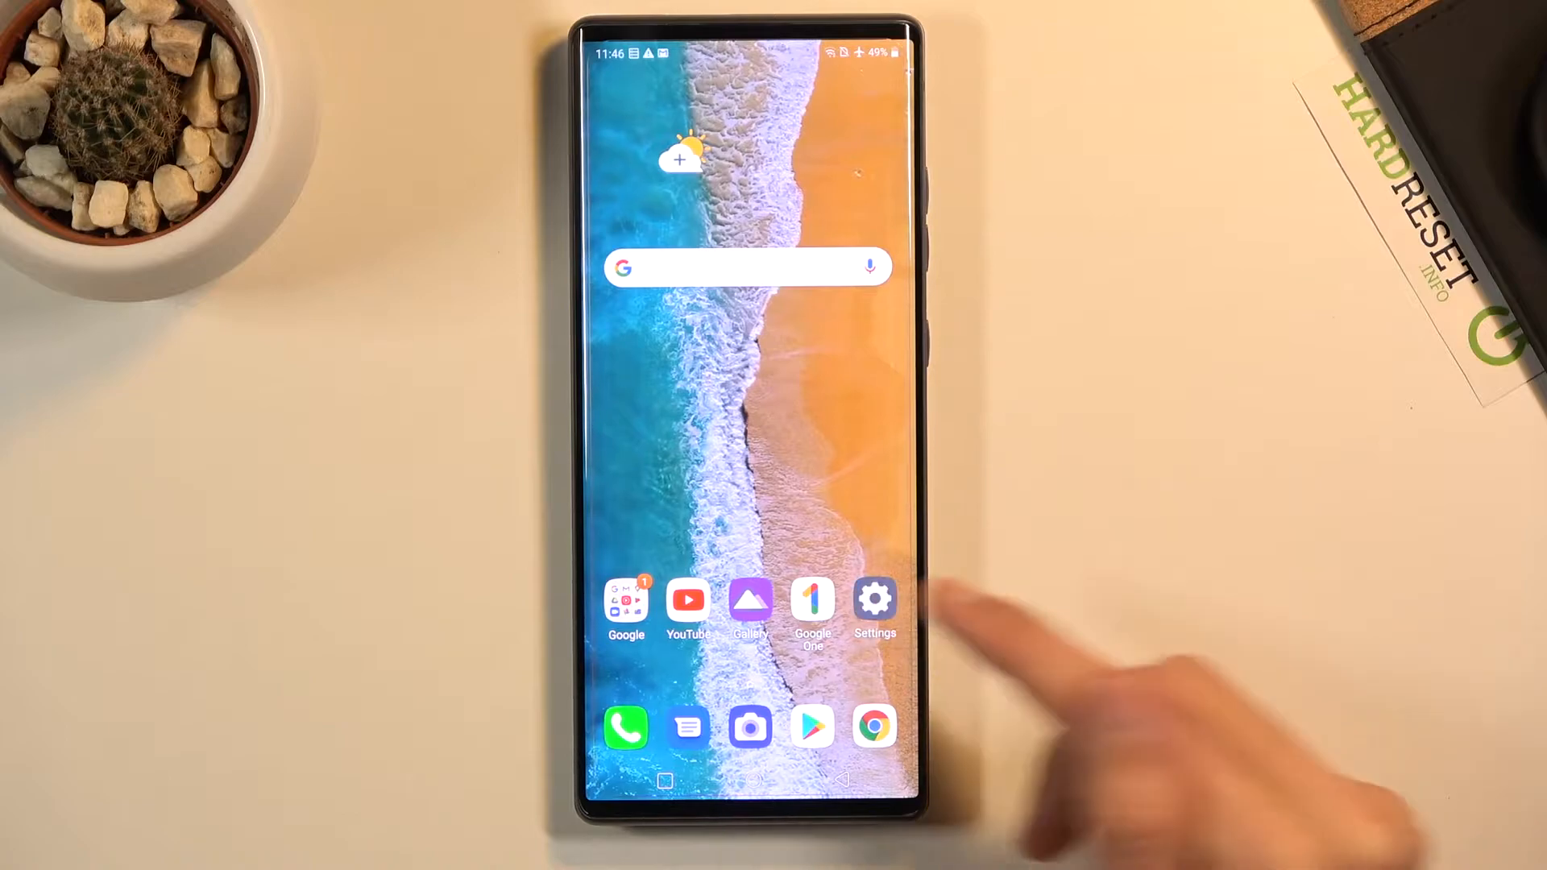
Go from the home screen into Settings and its System section
click(873, 599)
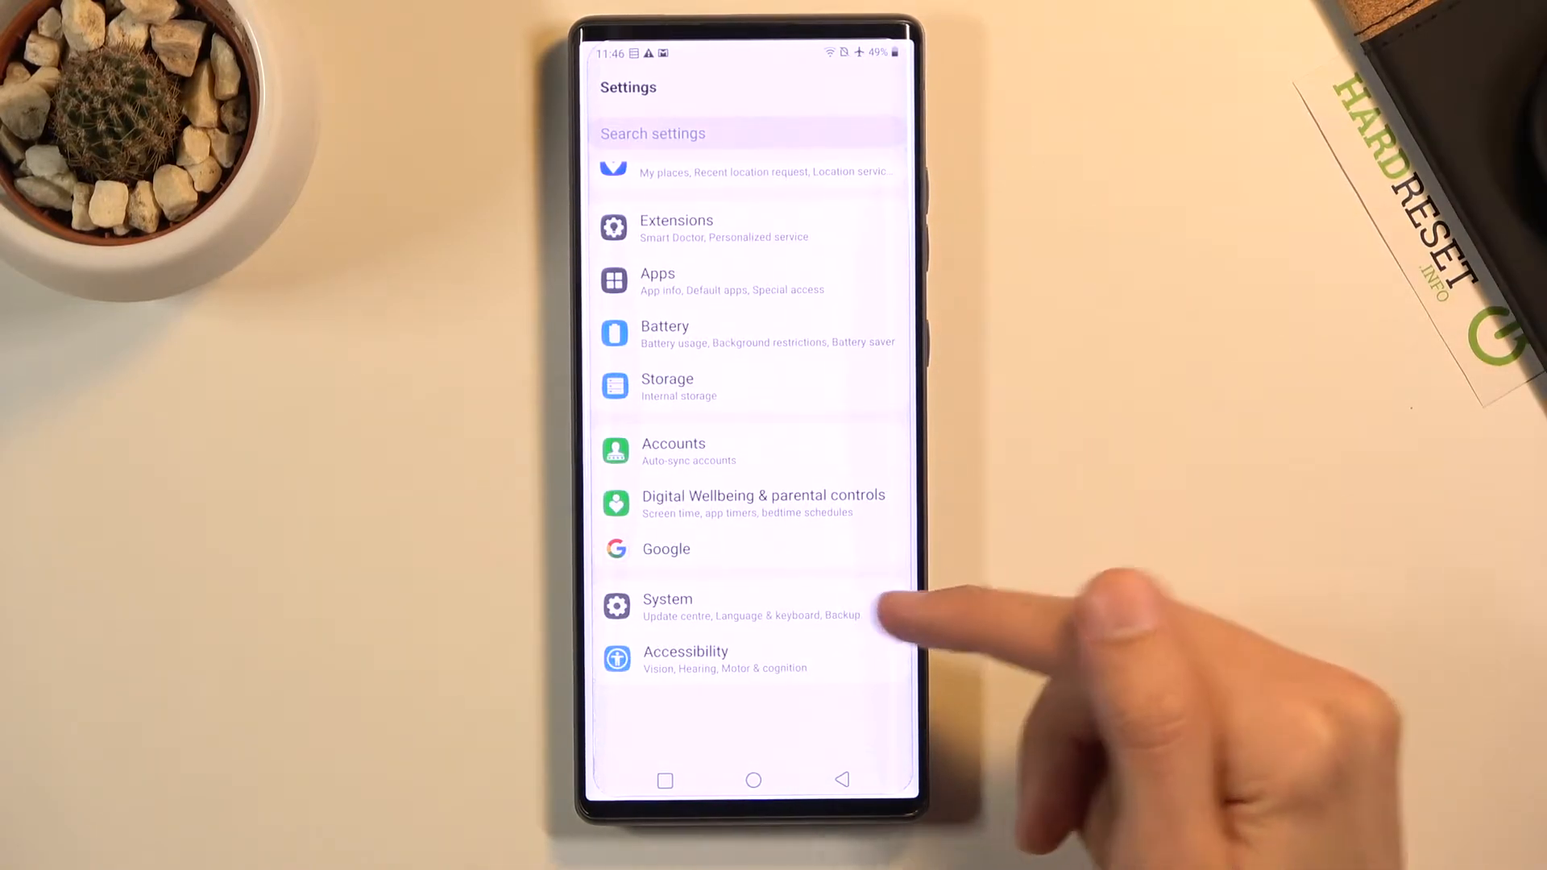
click(667, 606)
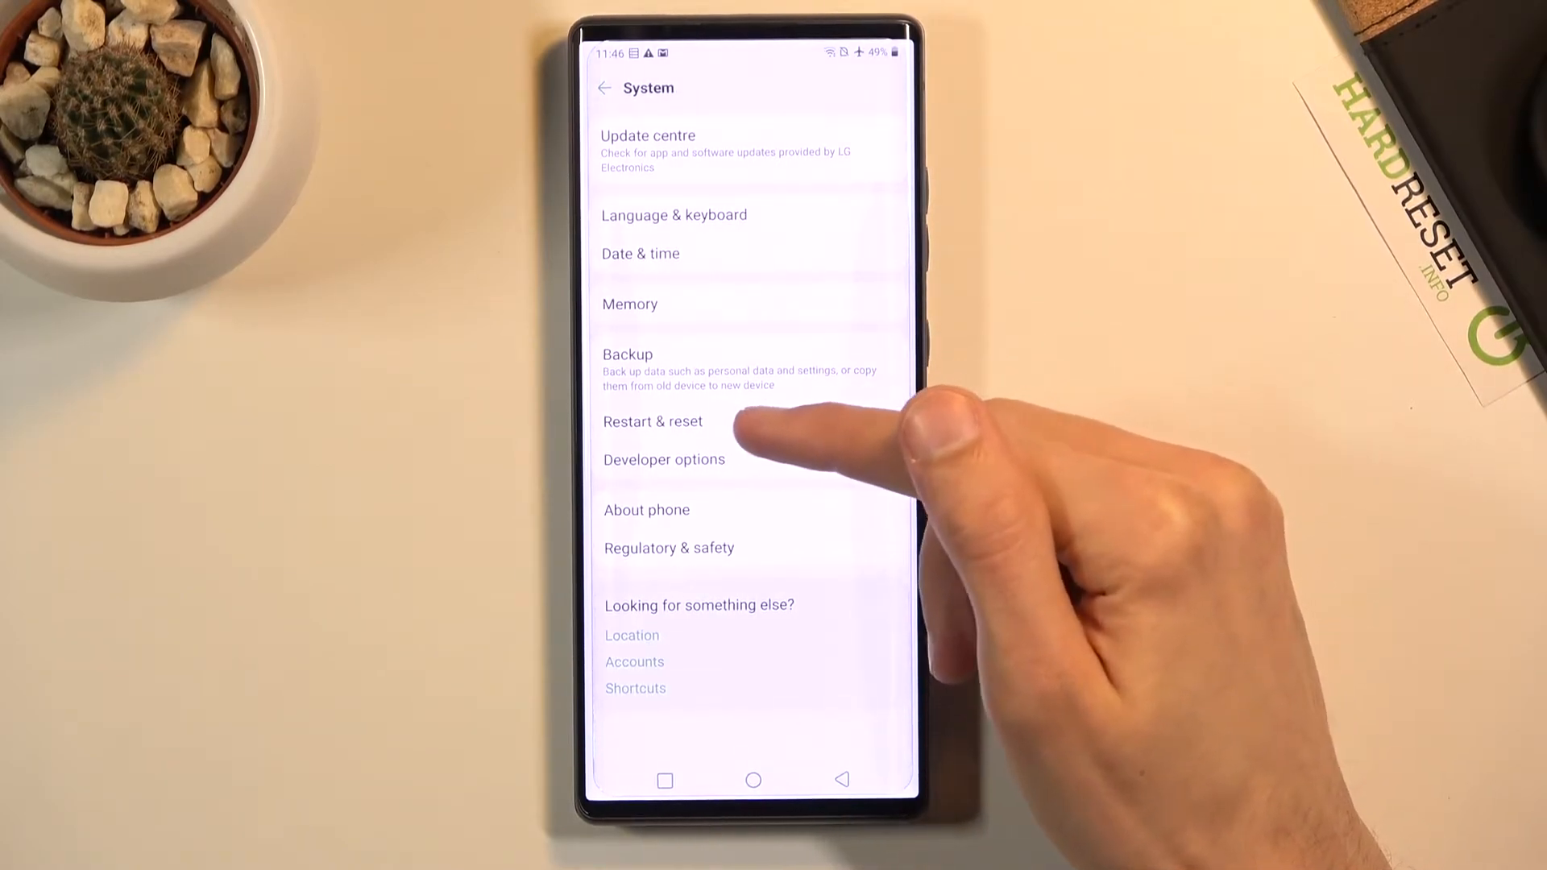
Reach the Factory data reset page via Restart & reset
click(653, 420)
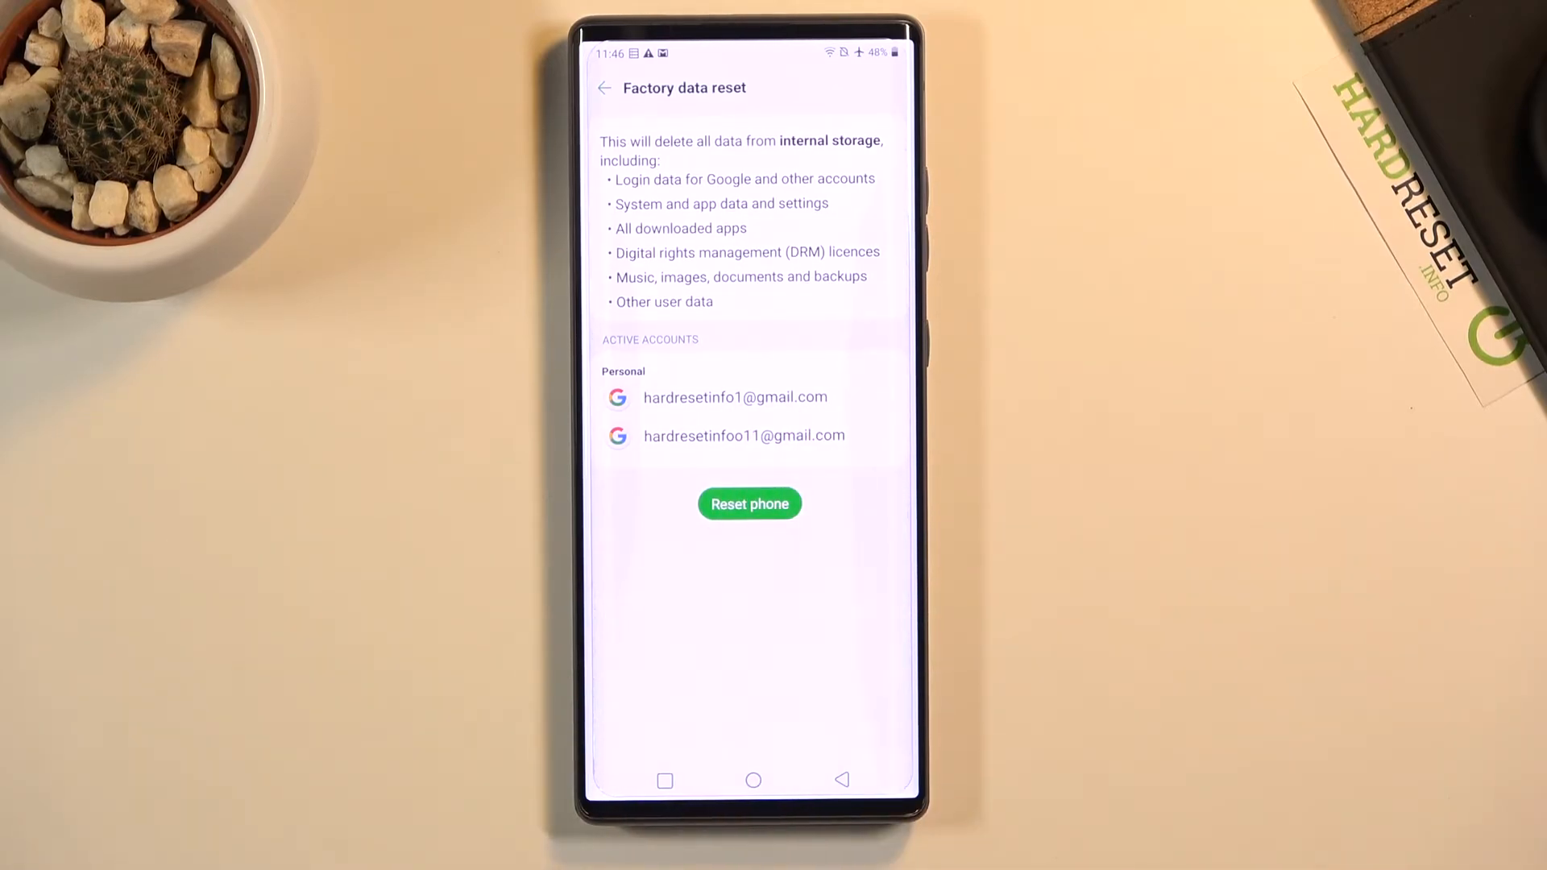
Confirm Reset phone, Delete all, and the restart warning so erasing begins
click(749, 503)
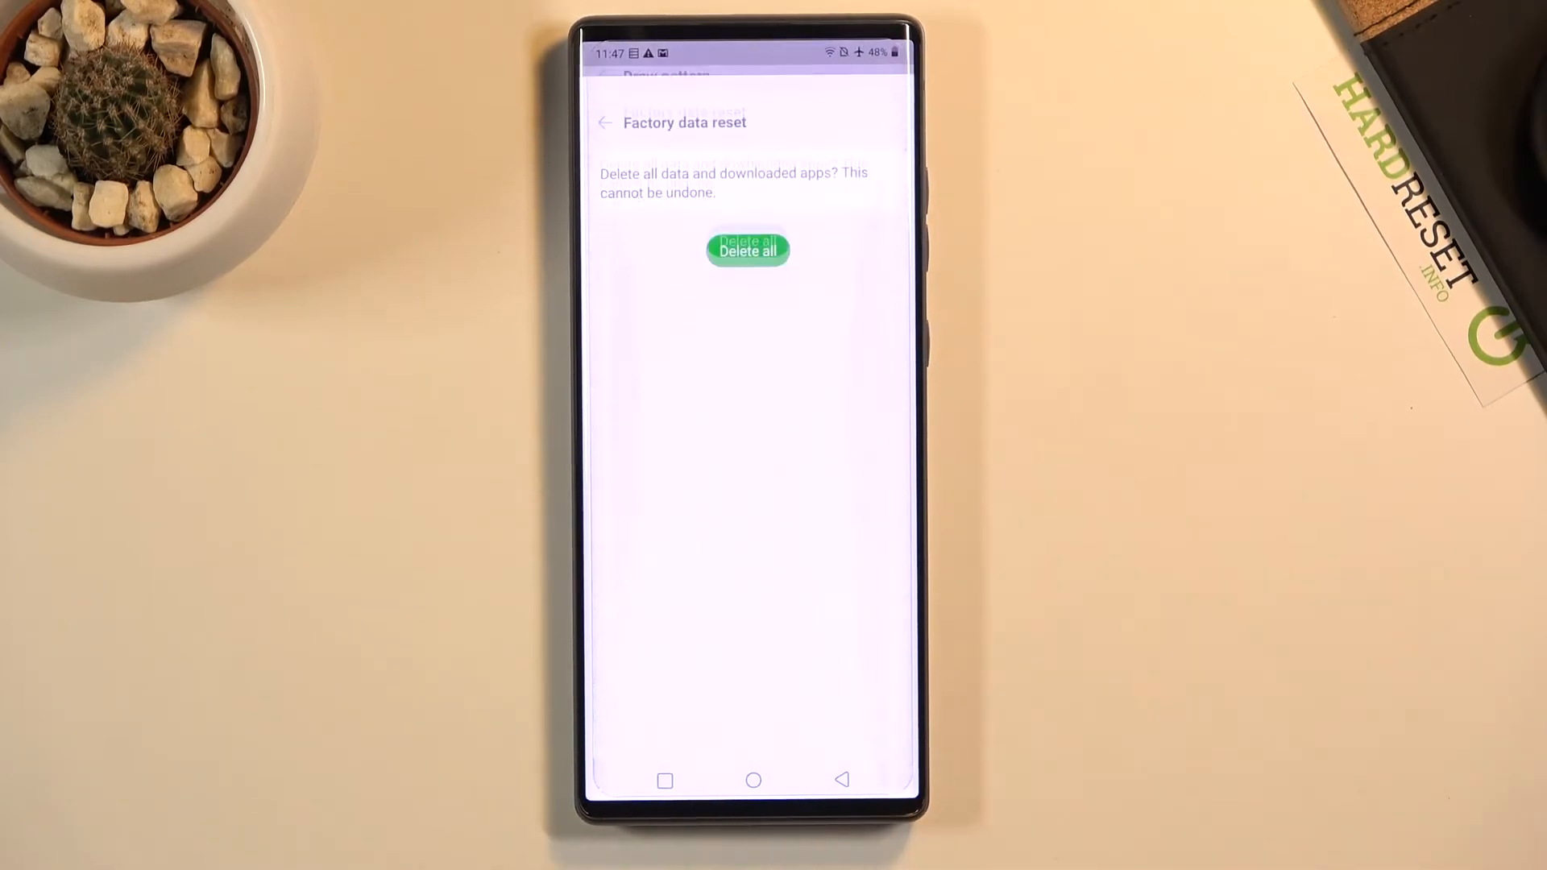
click(746, 250)
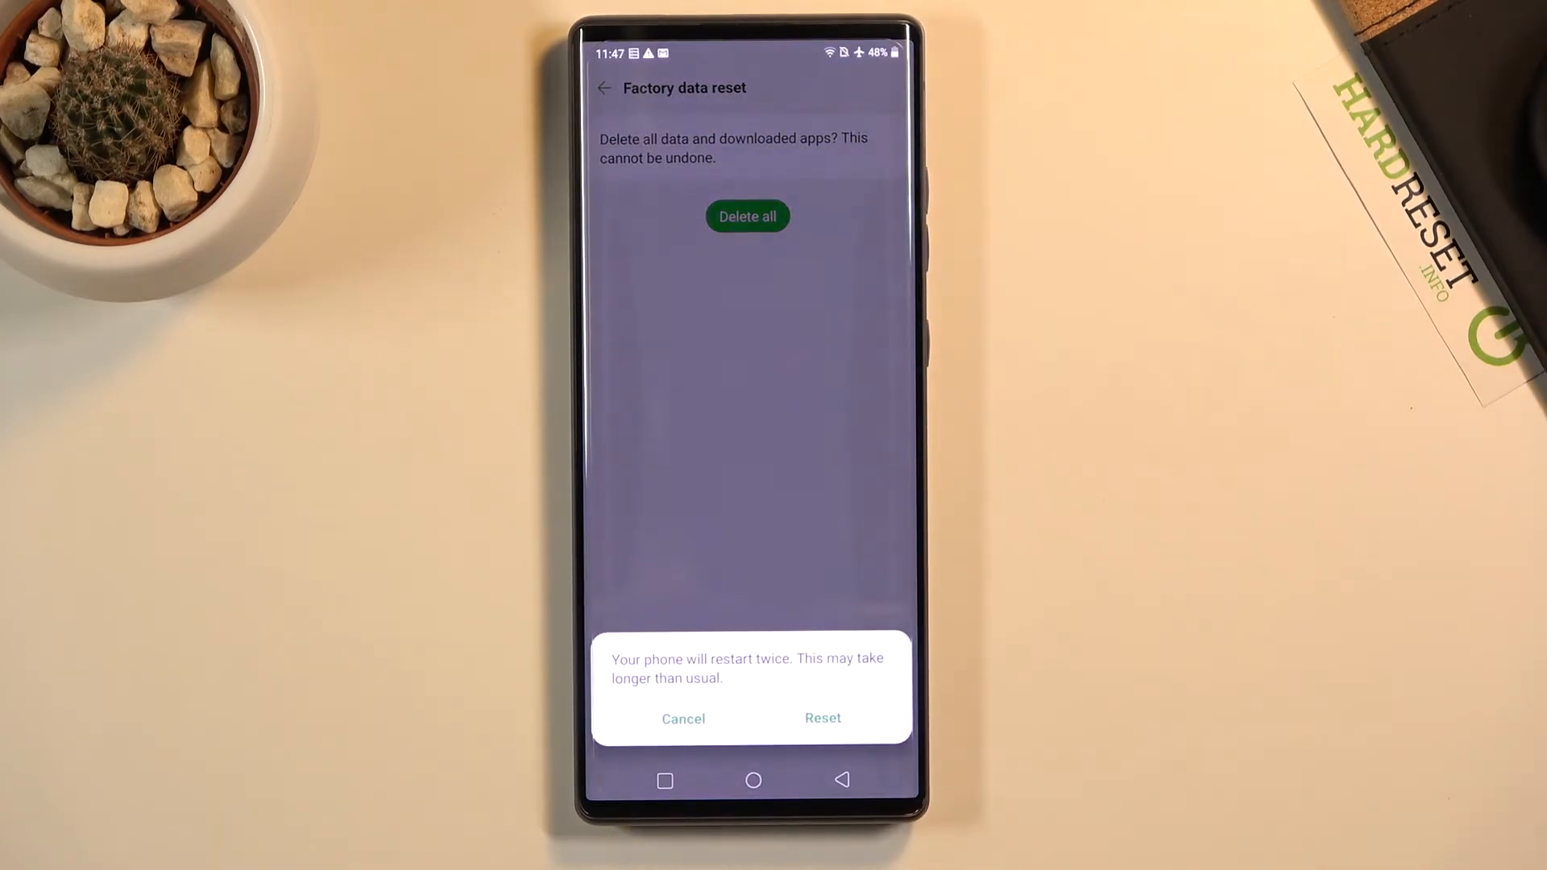
click(822, 719)
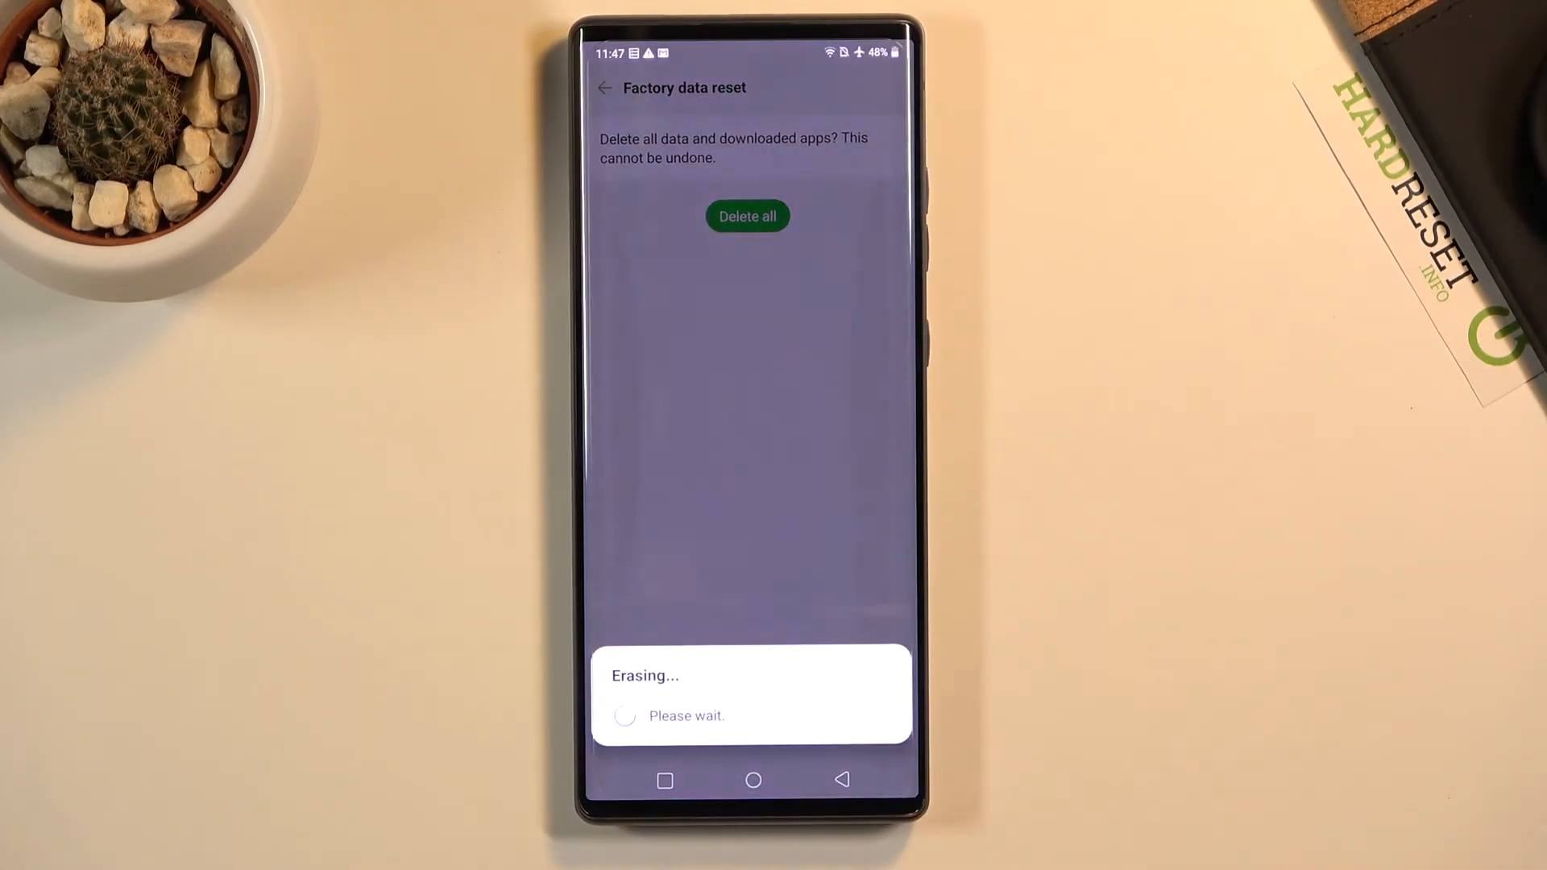